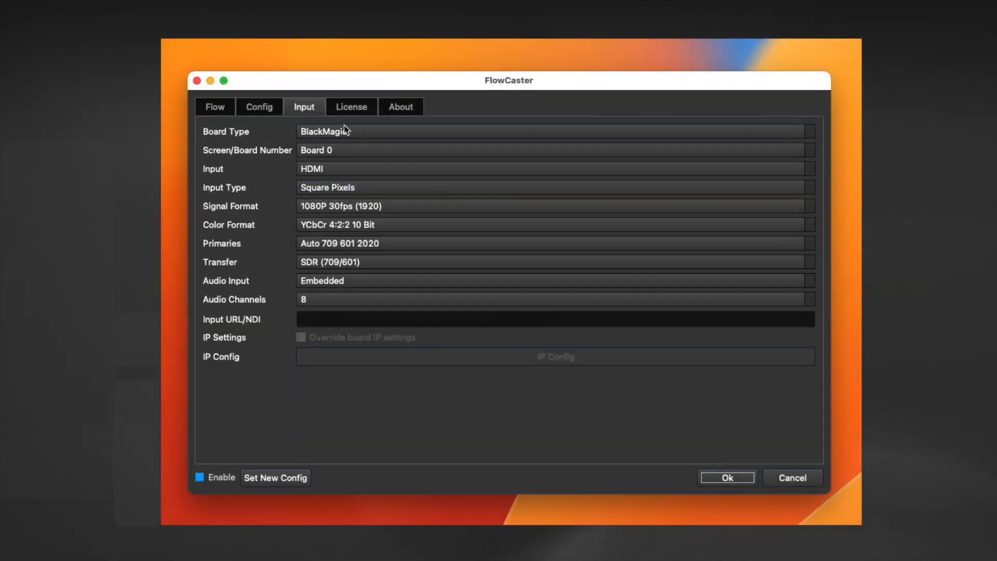
Copy the Flowcaster channel's SRT stream URL from the Streamwell channels page
left_click(259, 106)
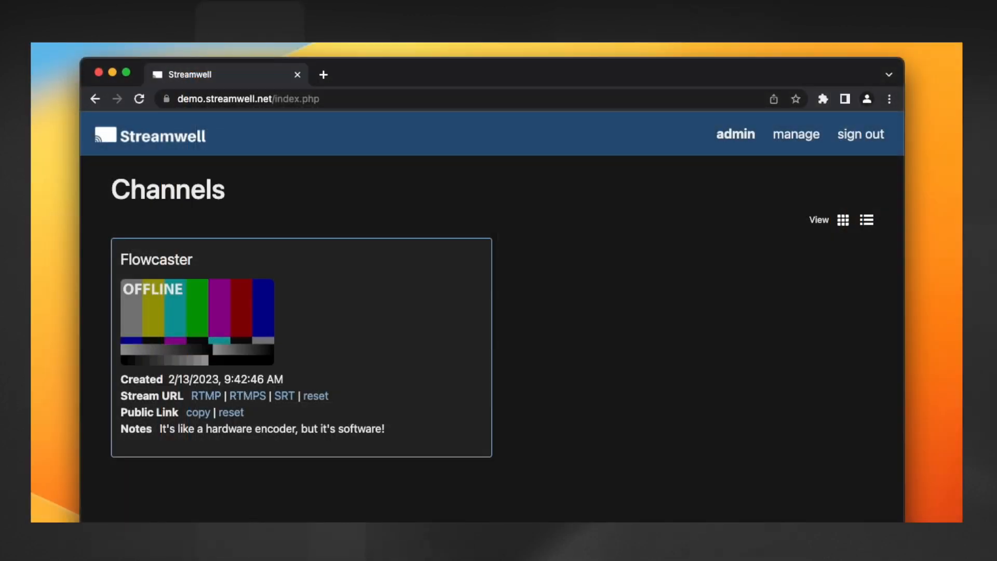
mouse_move(284, 397)
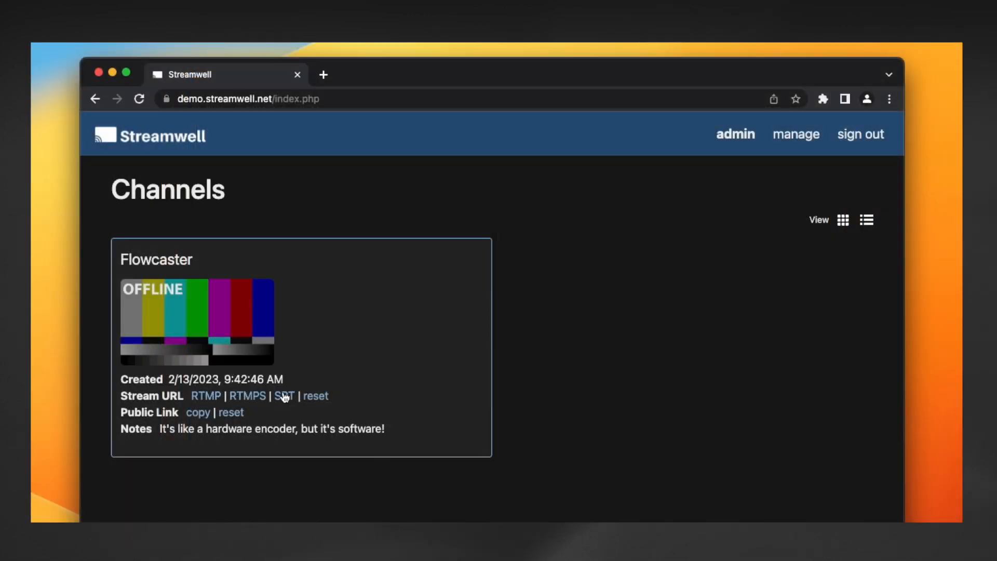
left_click(283, 395)
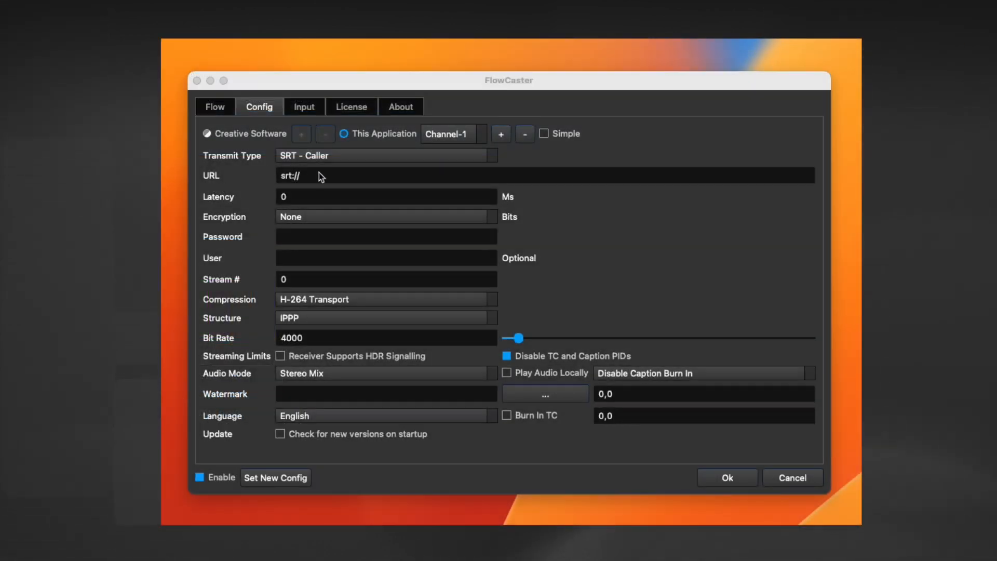
Enter the Streamwell SRT host/port as URL and stream path as User, then apply and start streaming
double_click(288, 175)
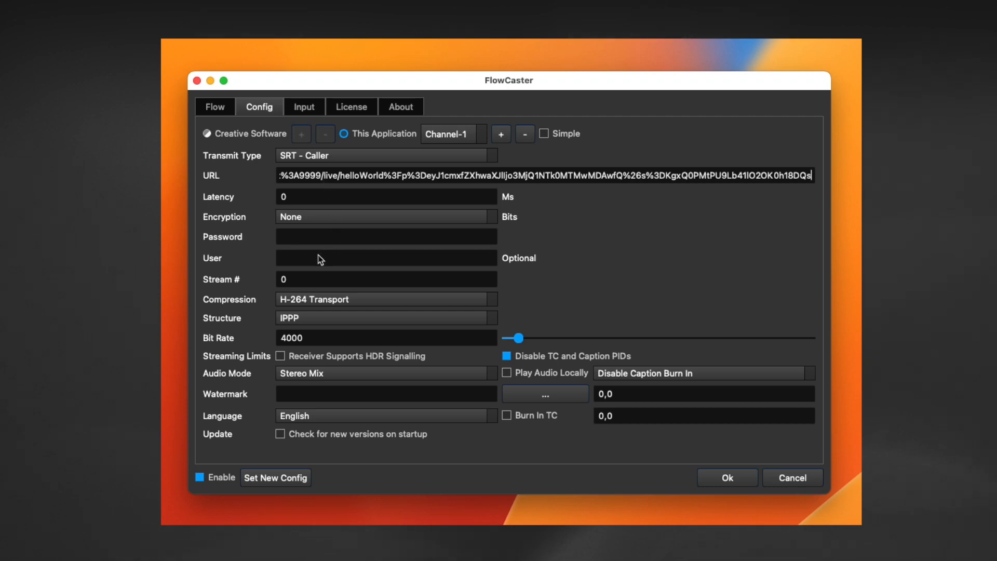
left_click(275, 478)
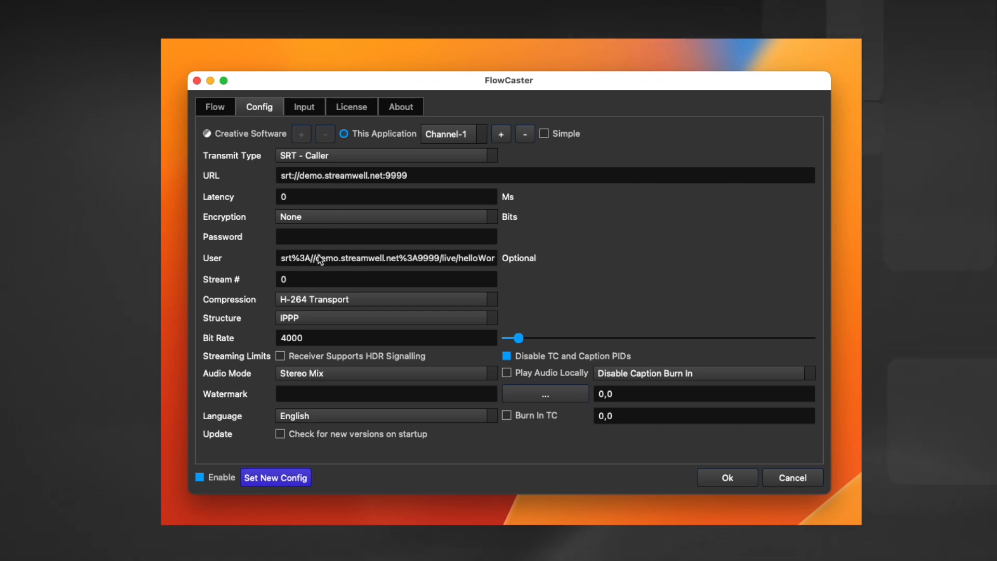
left_click(277, 478)
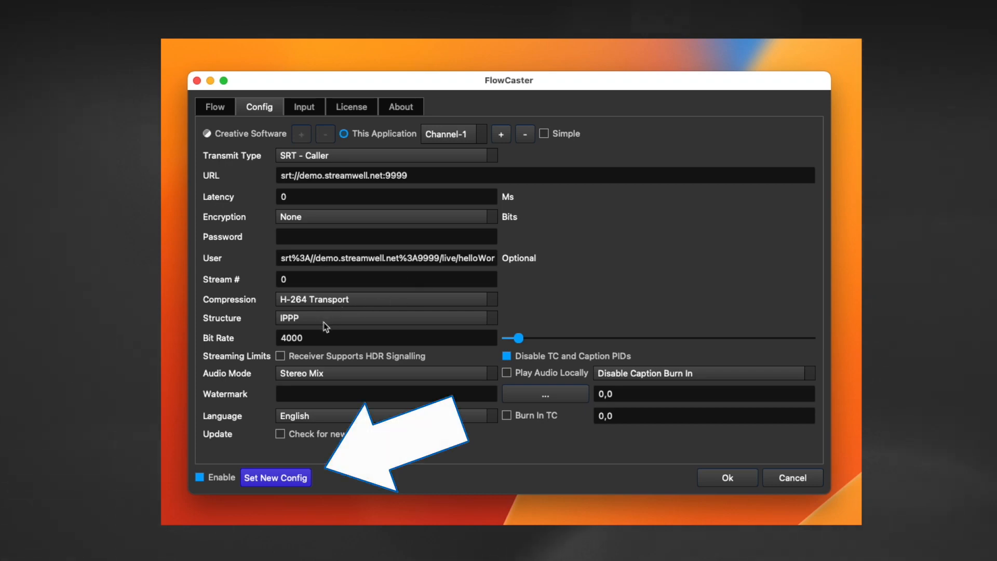
left_click(275, 478)
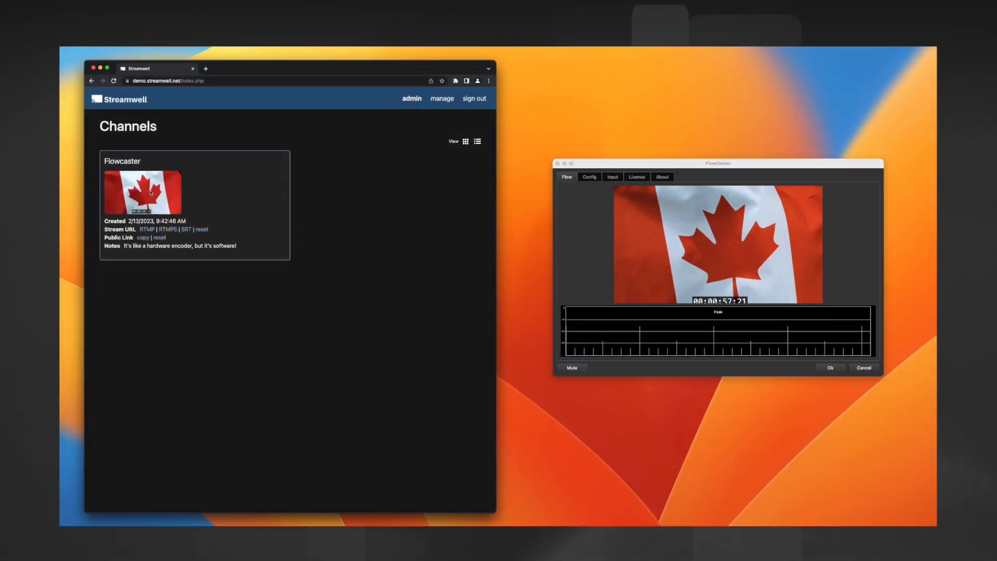
Confirm the FlowCaster stream shows live on the Streamwell channel page
left_click(149, 193)
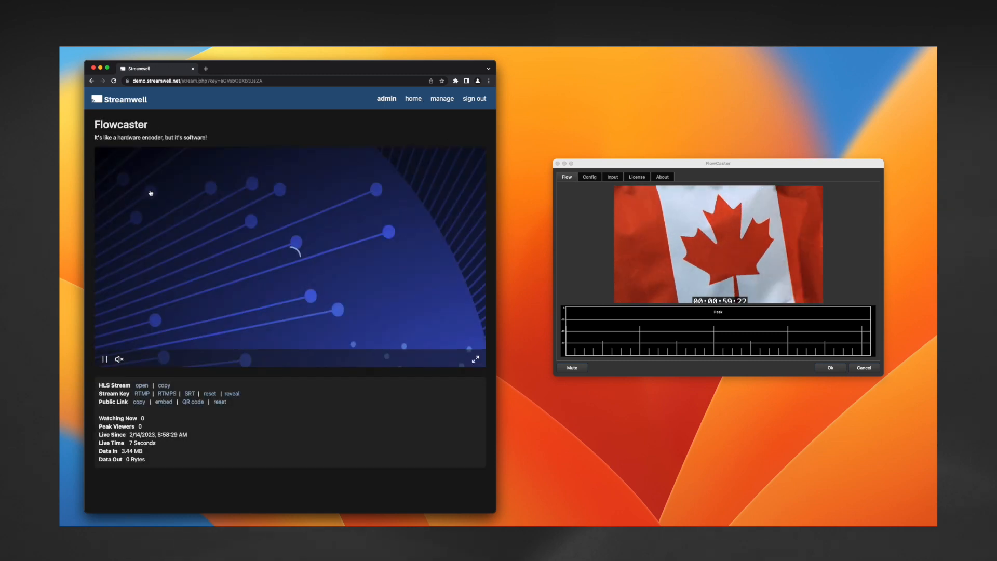